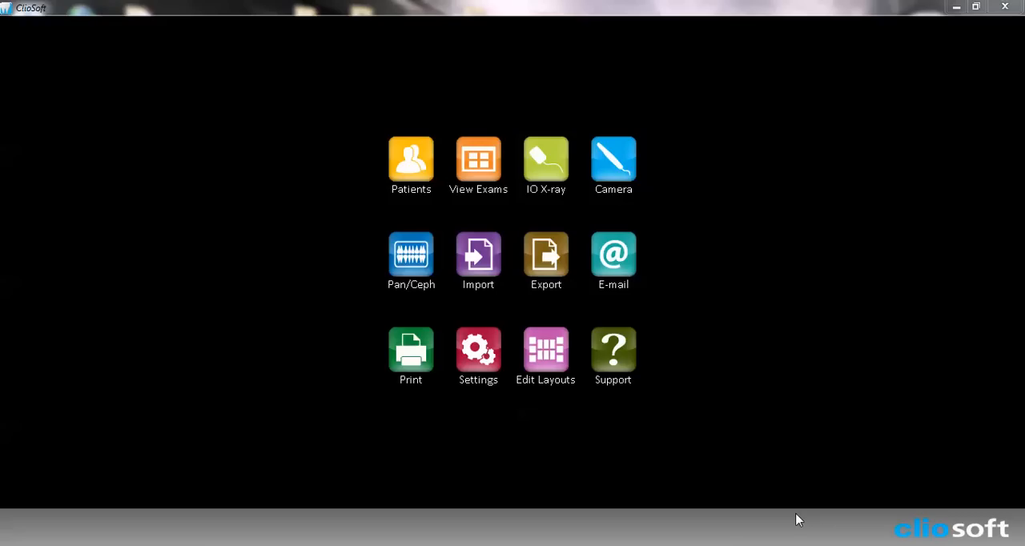
mouse_move(406, 168)
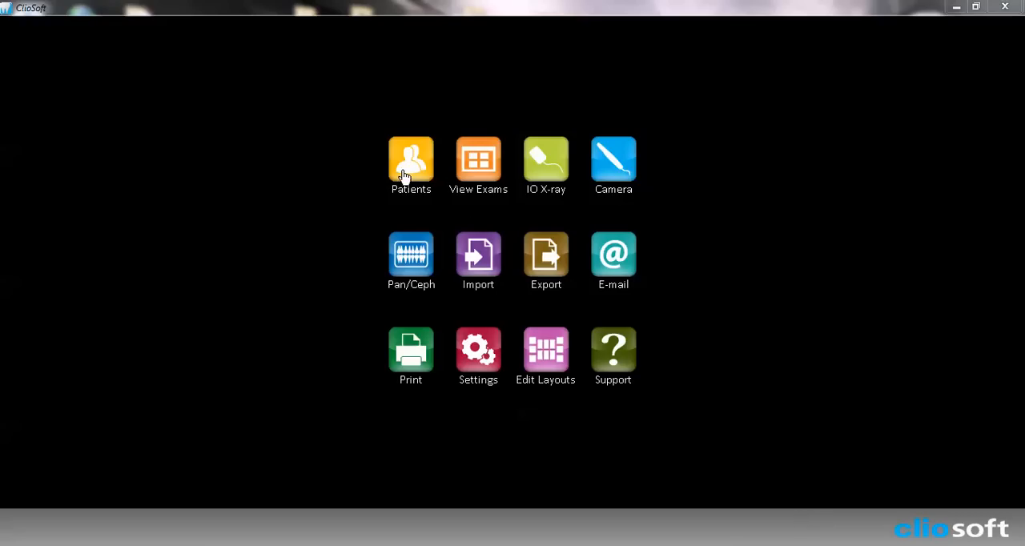
Step: Load the patient record 'test, test' as the active patient
left_click(410, 160)
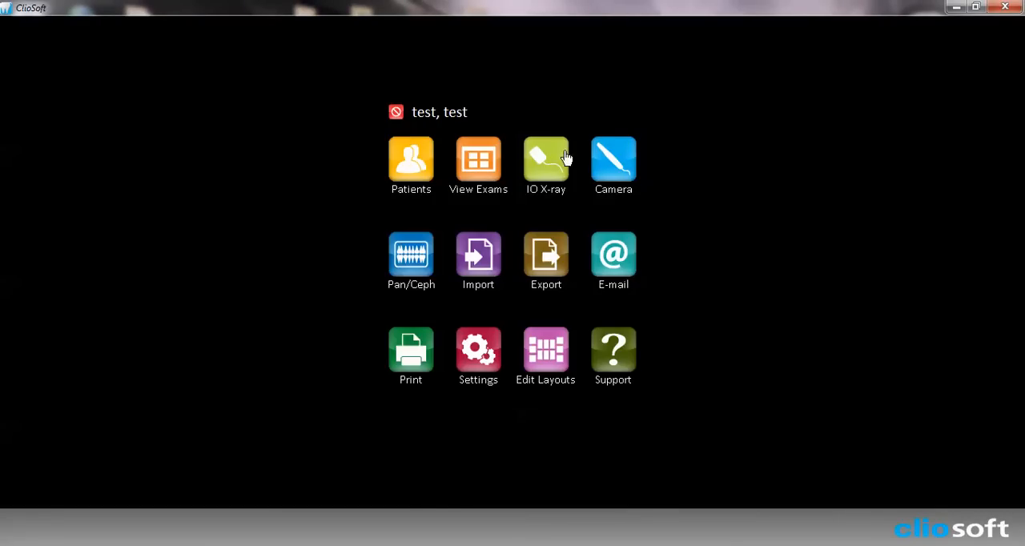
Step: Start an intraoral X-ray exam to reach the Select Layout screen
left_click(544, 157)
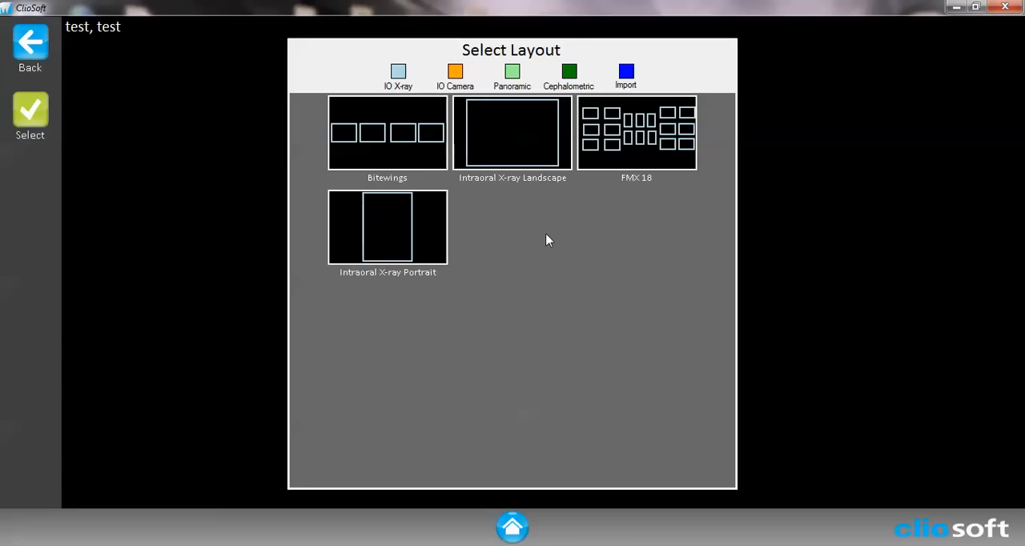
mouse_move(583, 246)
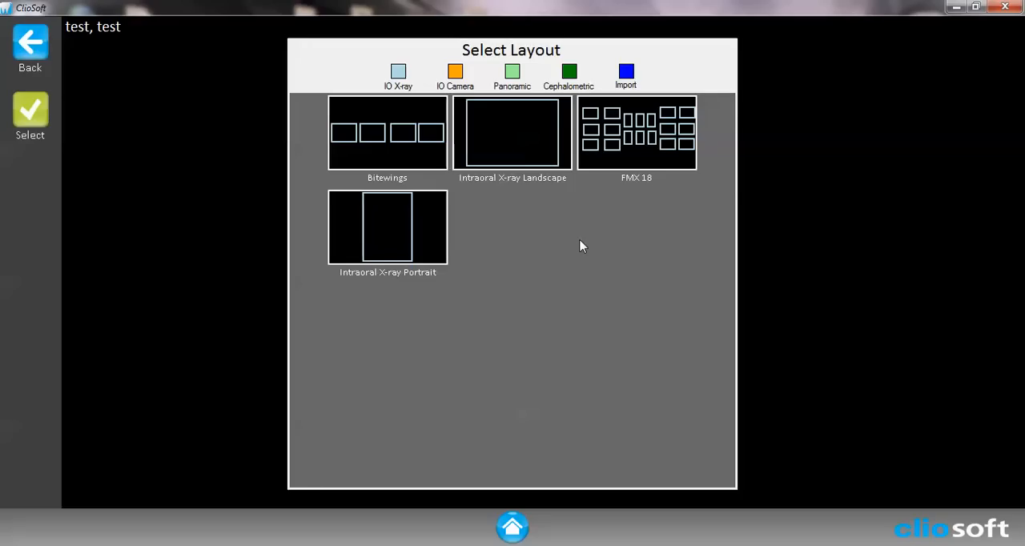
mouse_move(493, 228)
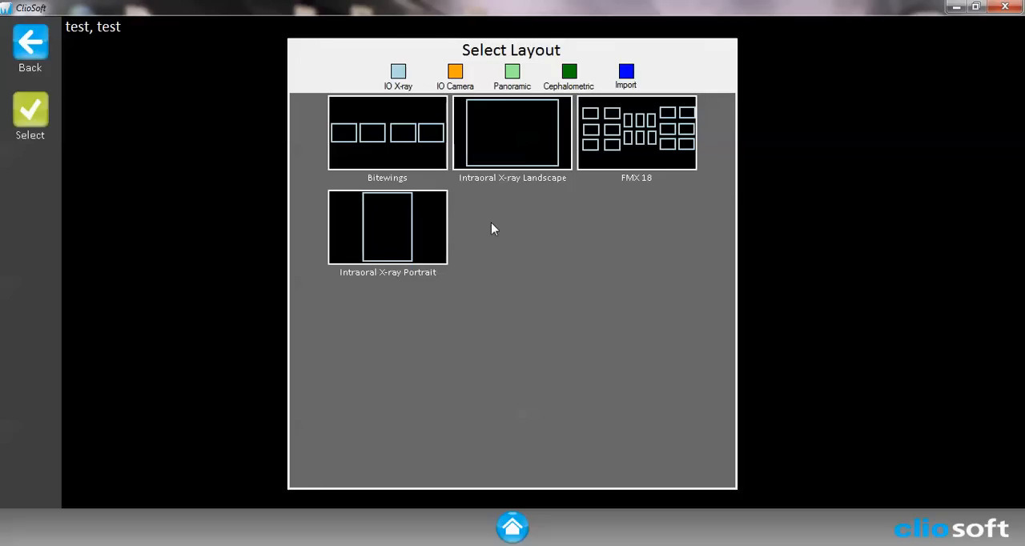
mouse_move(541, 178)
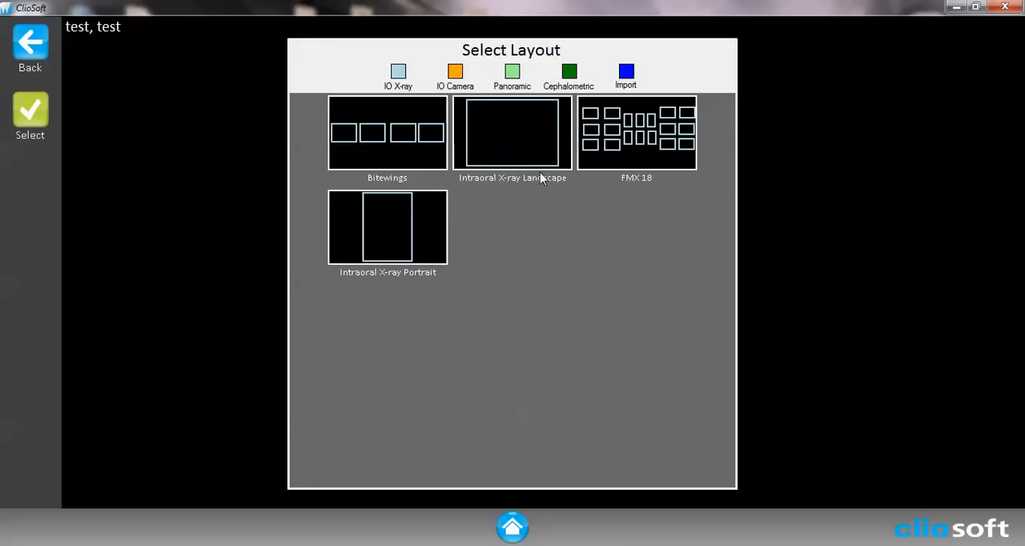
mouse_move(413, 166)
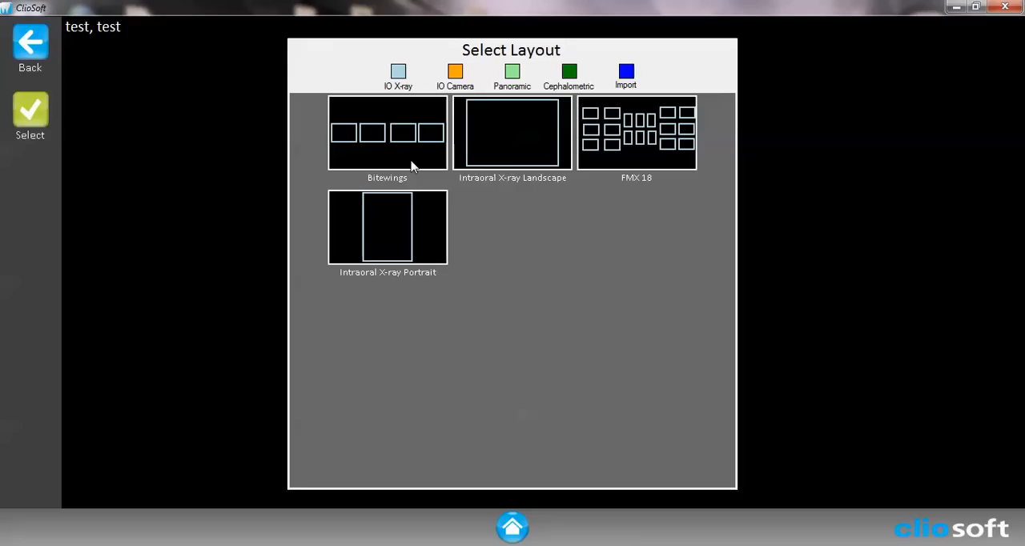
mouse_move(632, 147)
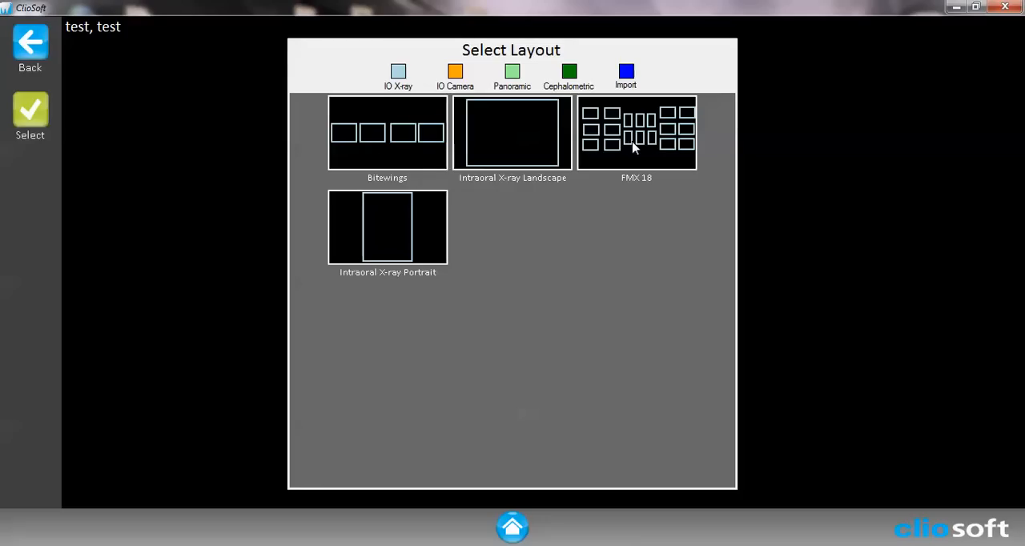
Step: Choose the FMX 18 layout and acknowledge the trial-mode licence warning
left_click(636, 132)
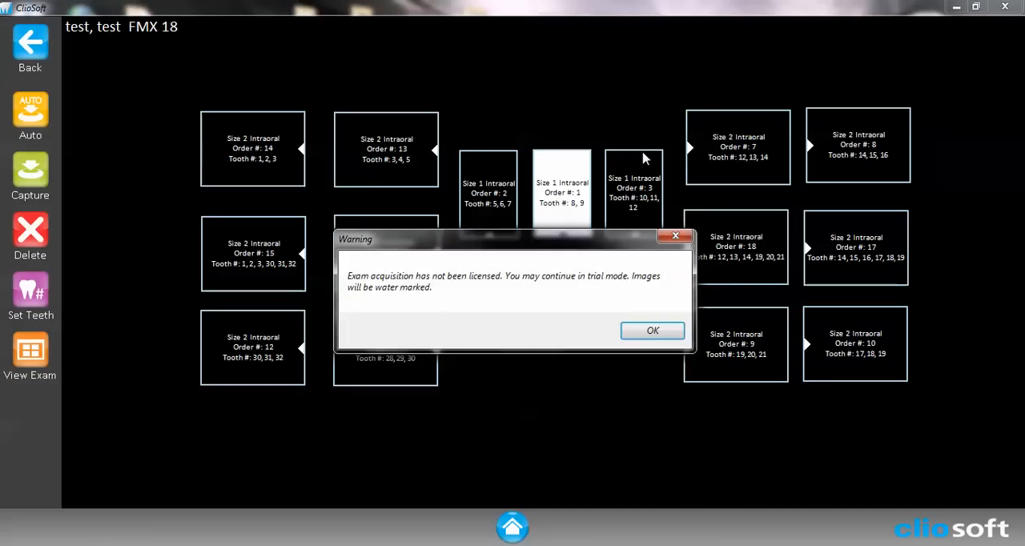
left_click(652, 329)
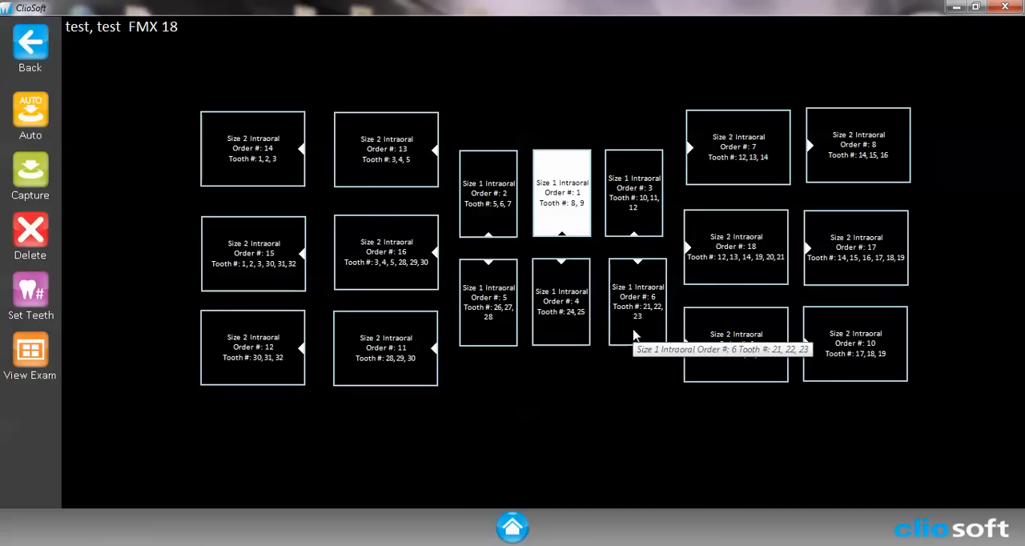
mouse_move(637, 334)
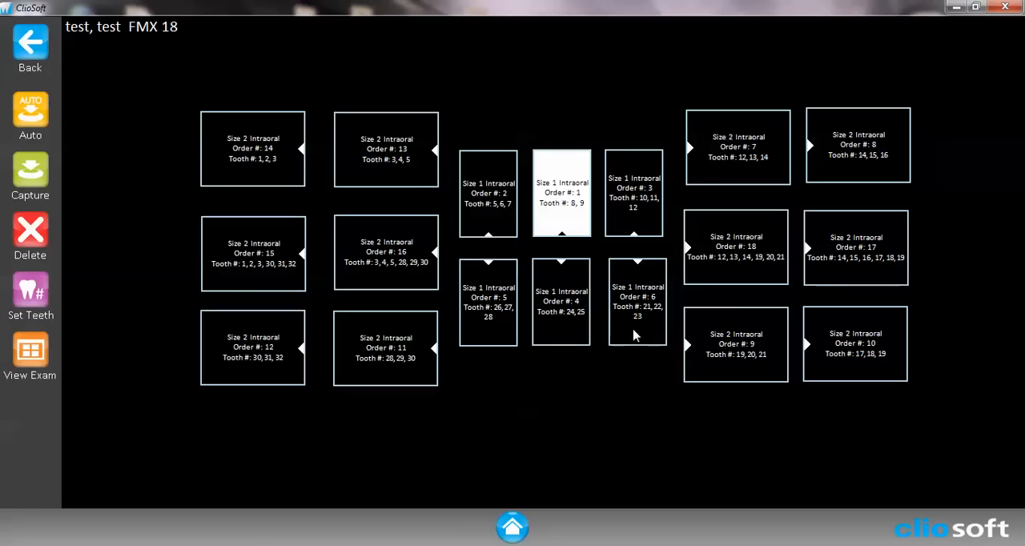
mouse_move(567, 218)
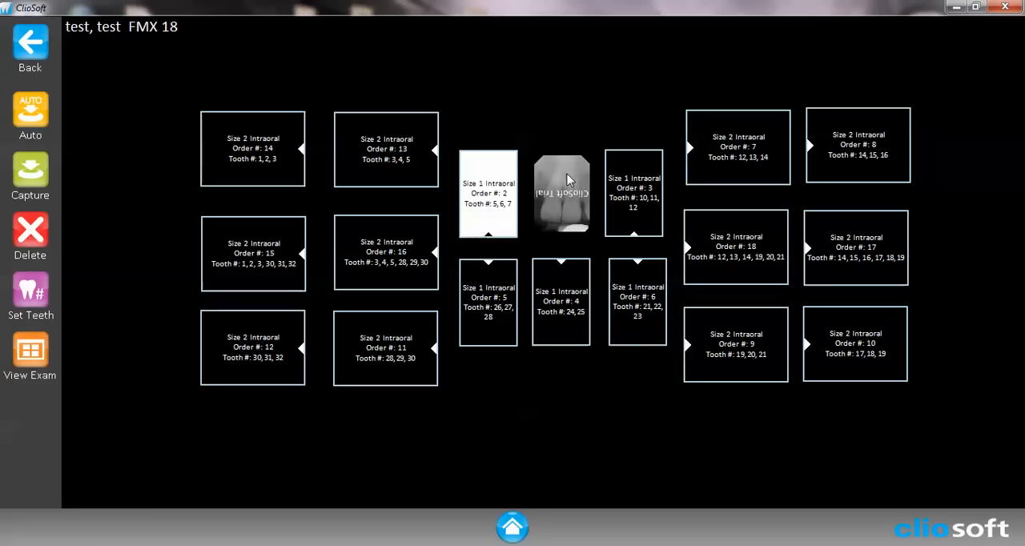
mouse_move(538, 199)
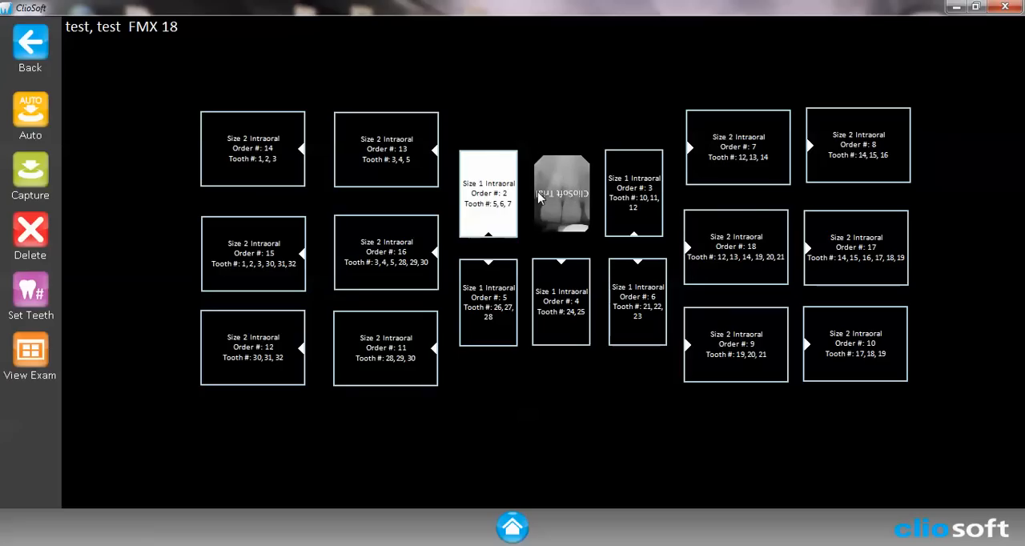
mouse_move(65, 130)
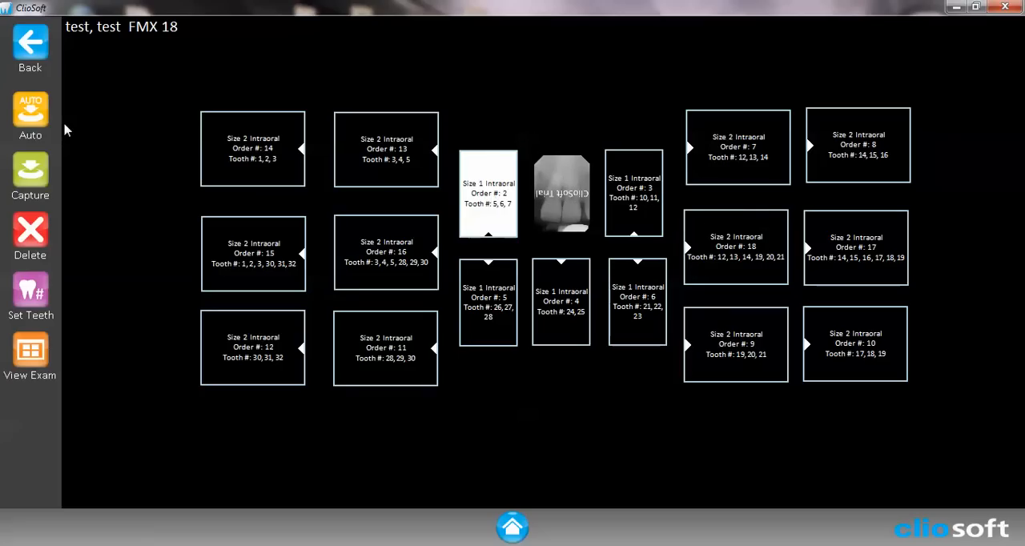
mouse_move(31, 115)
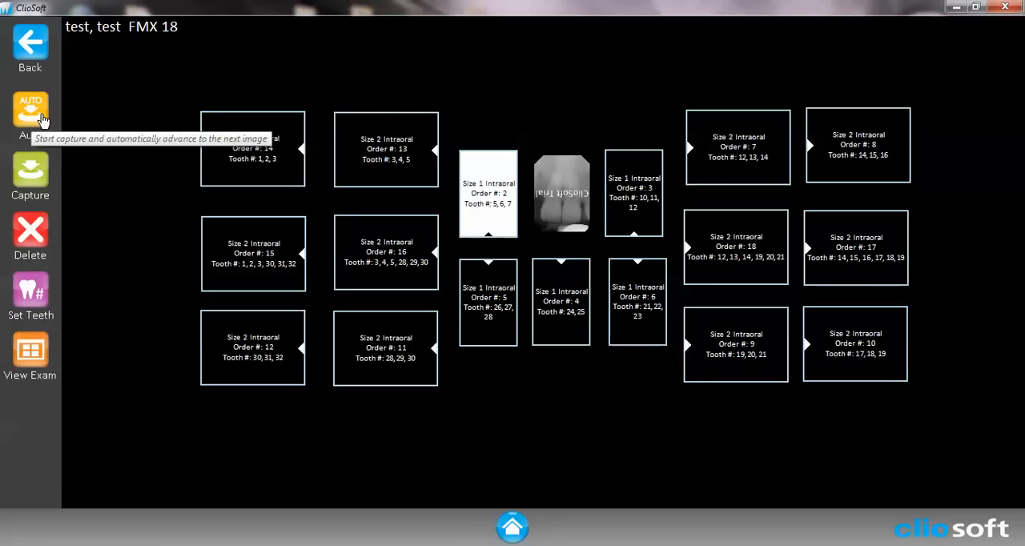
mouse_move(568, 189)
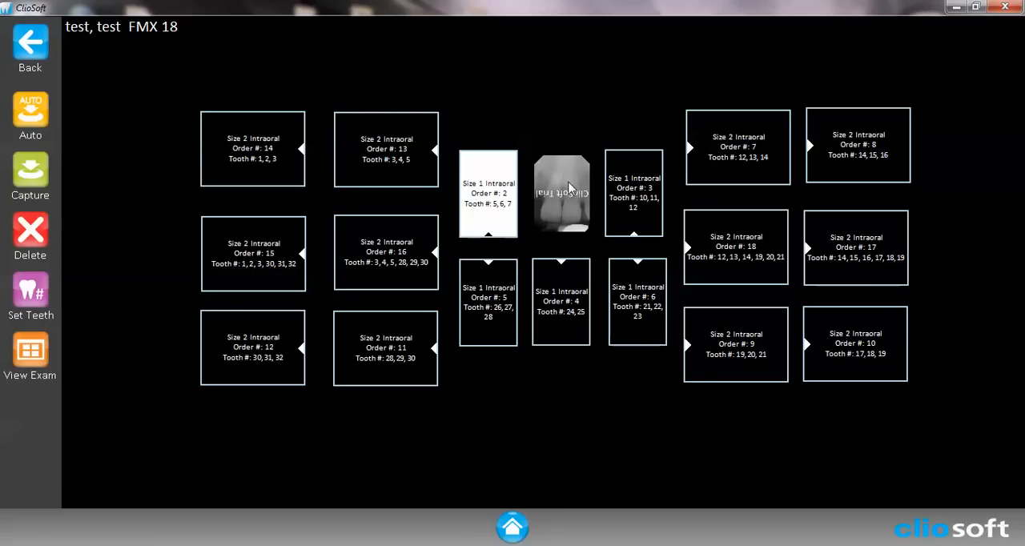
mouse_move(547, 196)
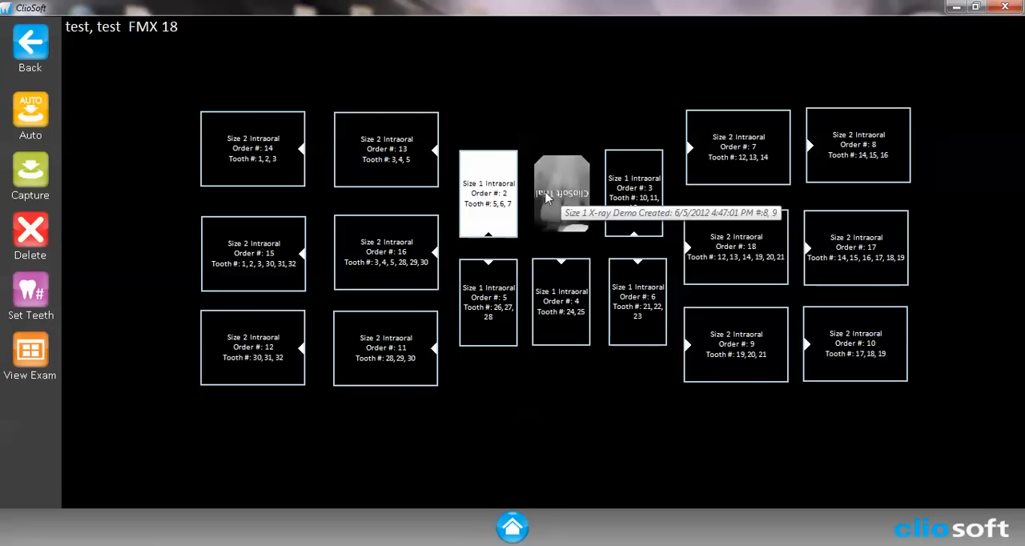
mouse_move(589, 195)
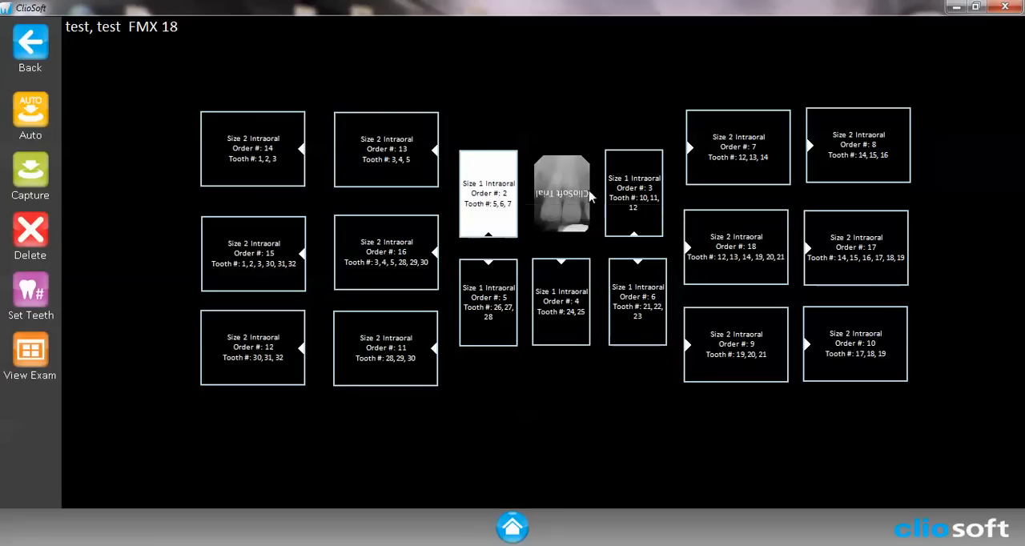
mouse_move(547, 302)
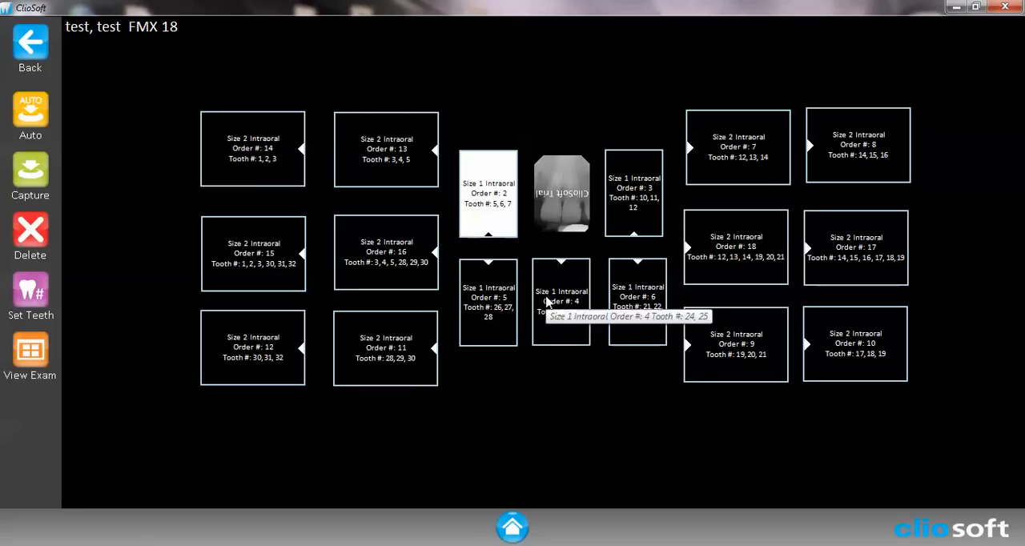
mouse_move(532, 290)
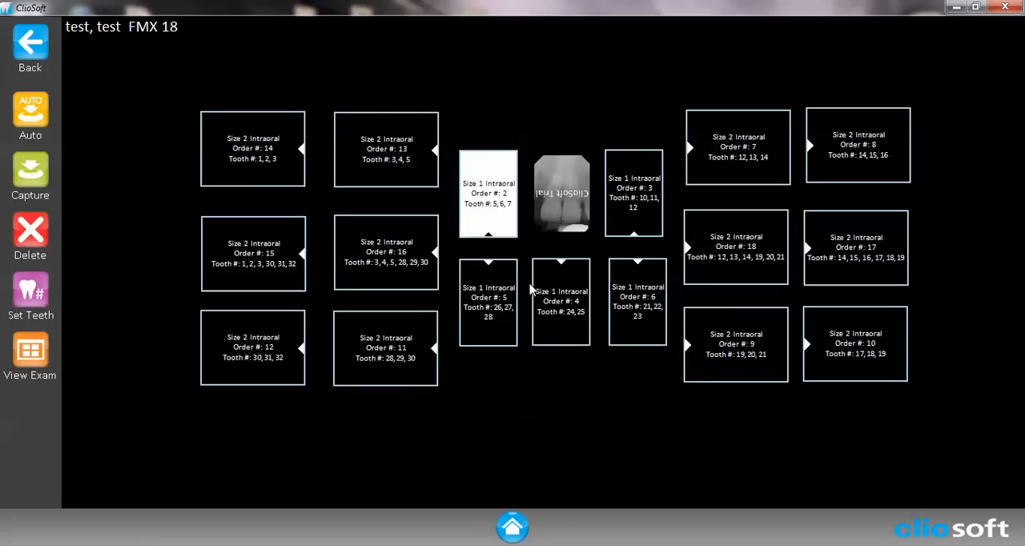
mouse_move(32, 112)
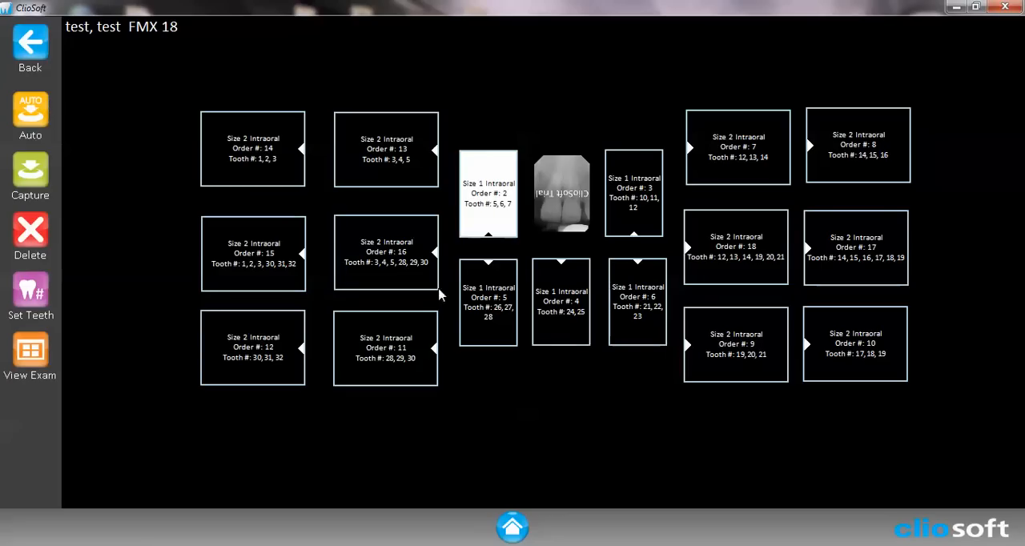
mouse_move(560, 189)
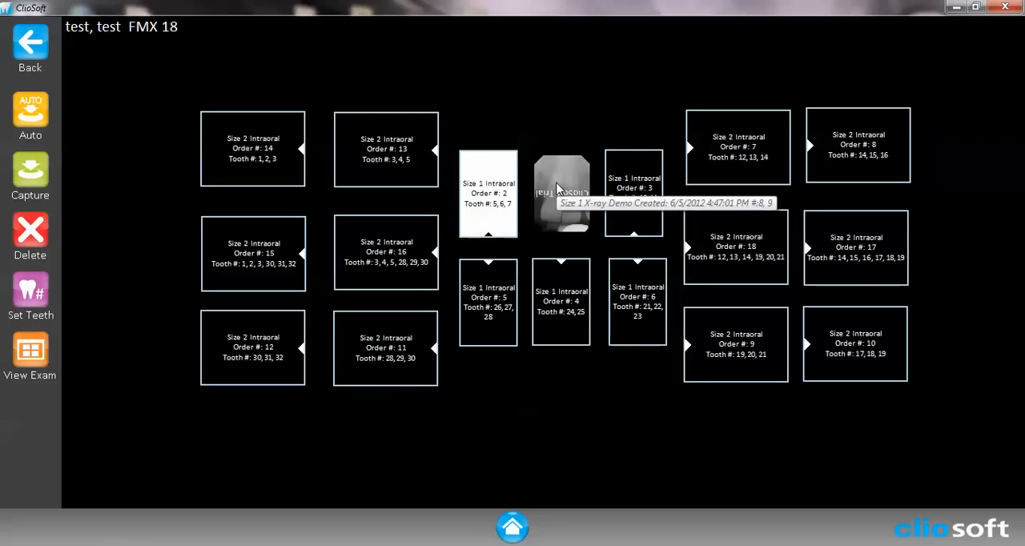
Step: Request deletion of the captured demo image for teeth 8, 9
left_click(31, 233)
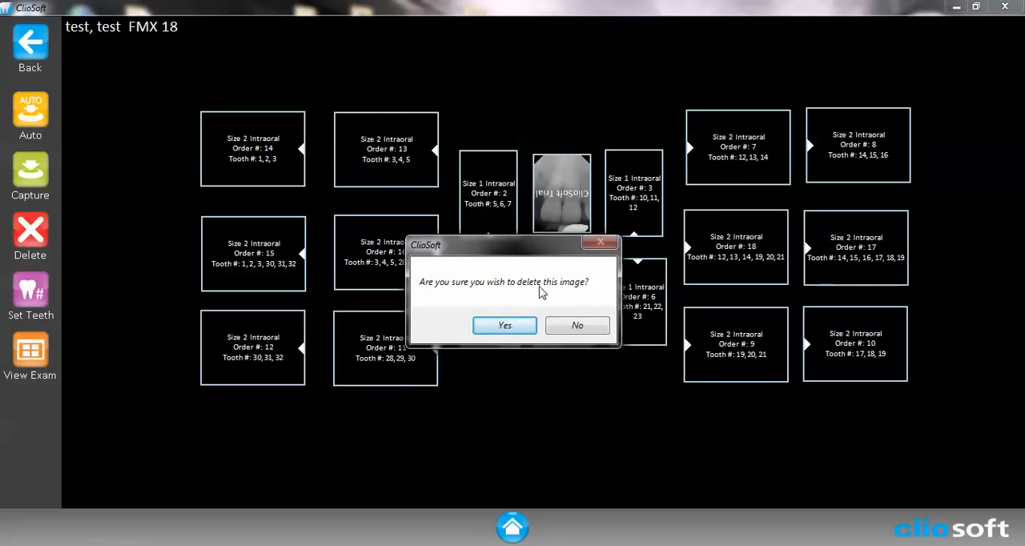
Step: Confirm deleting the teeth 8, 9 image, return home and start another intraoral X-ray exam
left_click(504, 325)
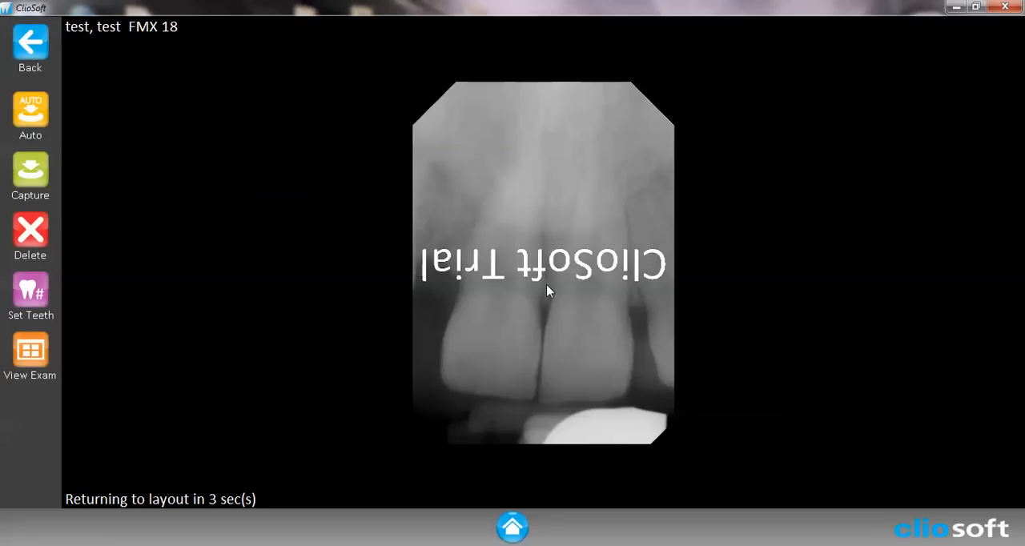
mouse_move(136, 58)
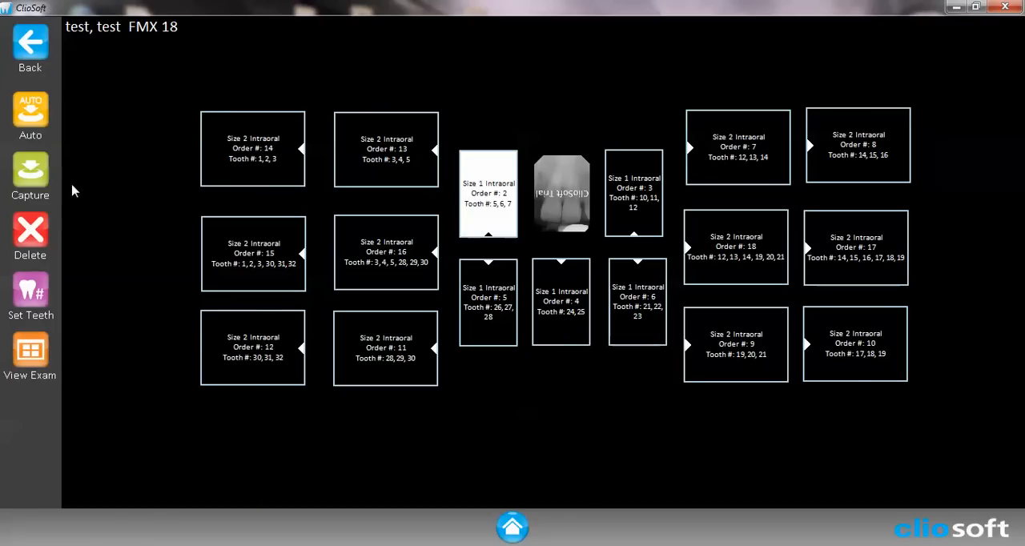
mouse_move(512, 527)
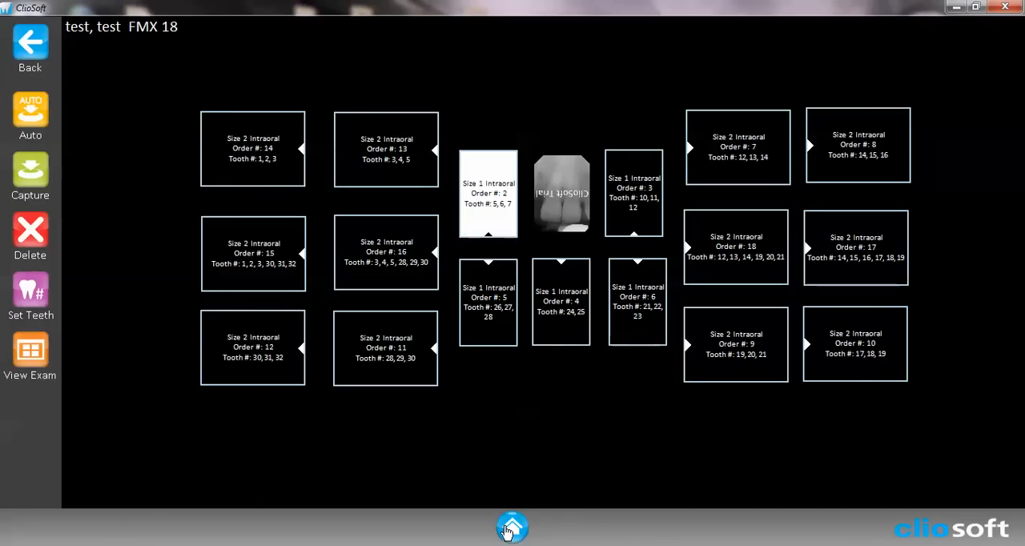
left_click(512, 527)
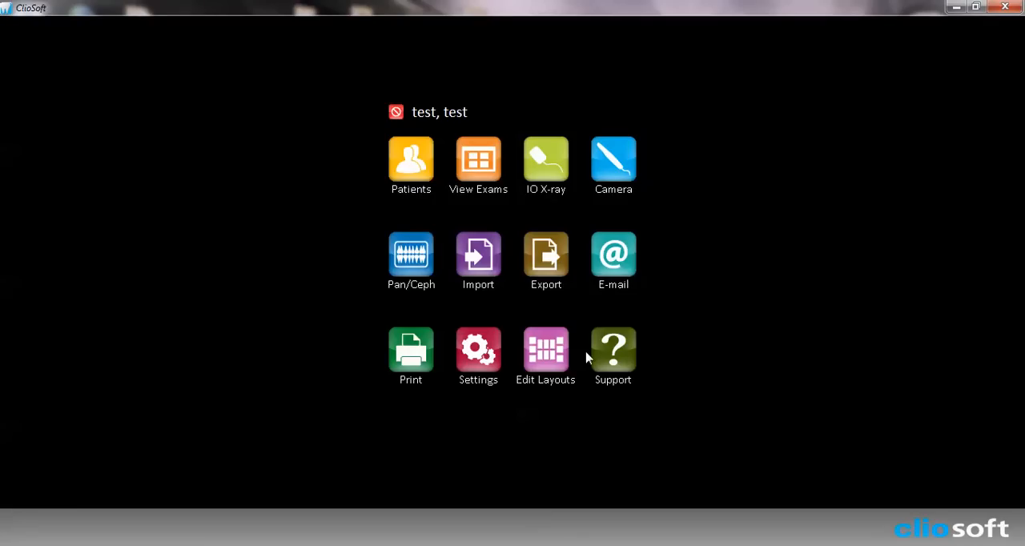
left_click(544, 347)
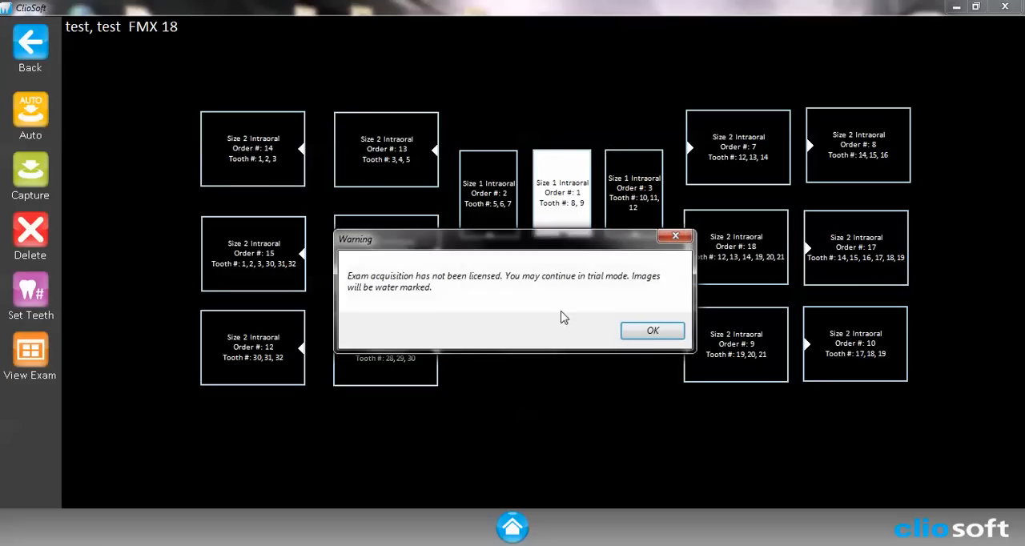
Step: Acknowledge the licence warning and use Auto to capture teeth 8, 9 and advance
left_click(652, 330)
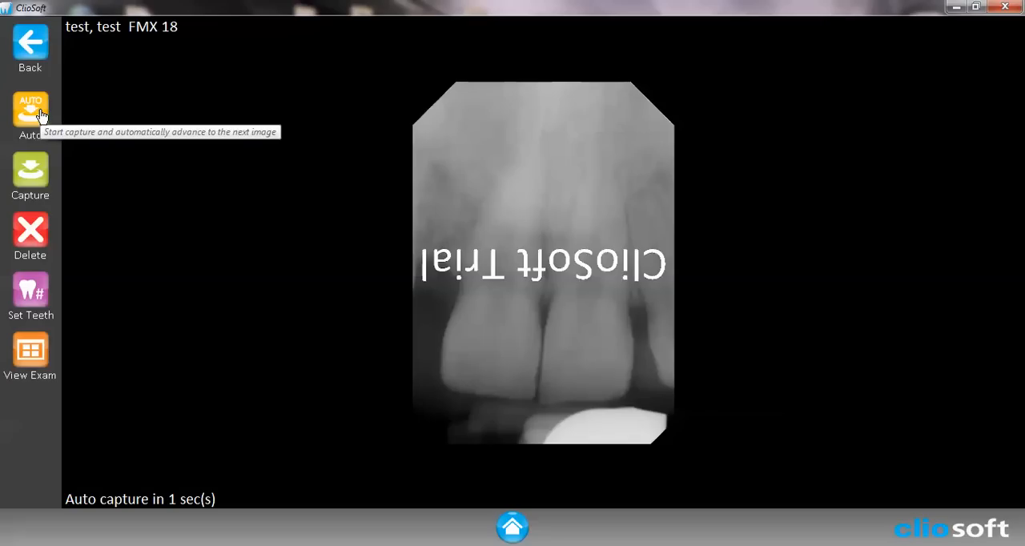
left_click(29, 112)
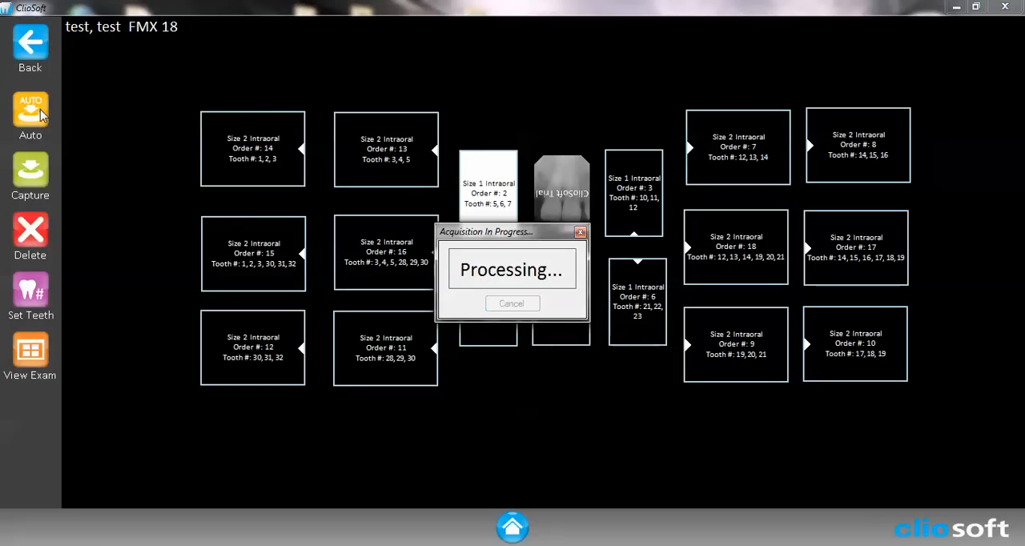